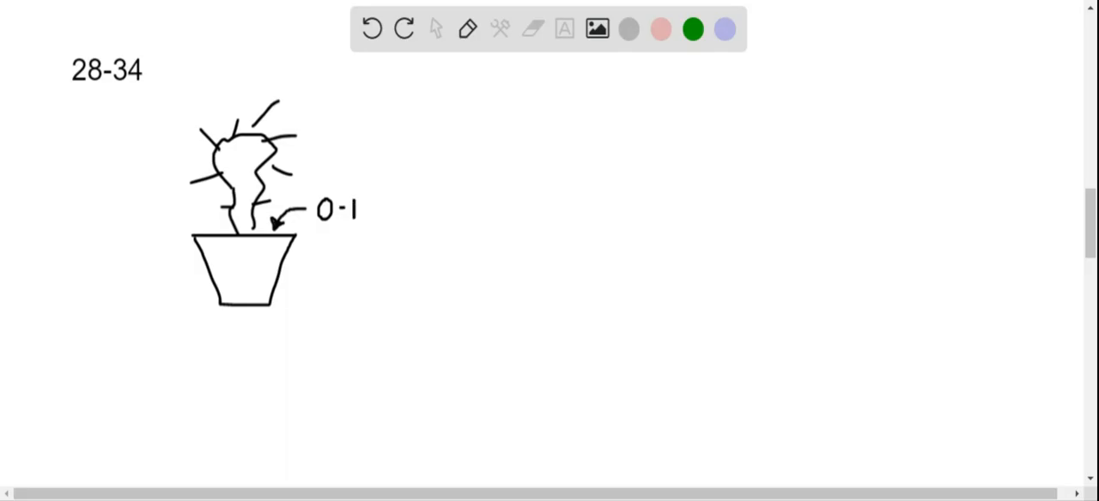
Step: Finish the 0-15 label beside the pot and underline it
{"action": "type", "text": "5"}
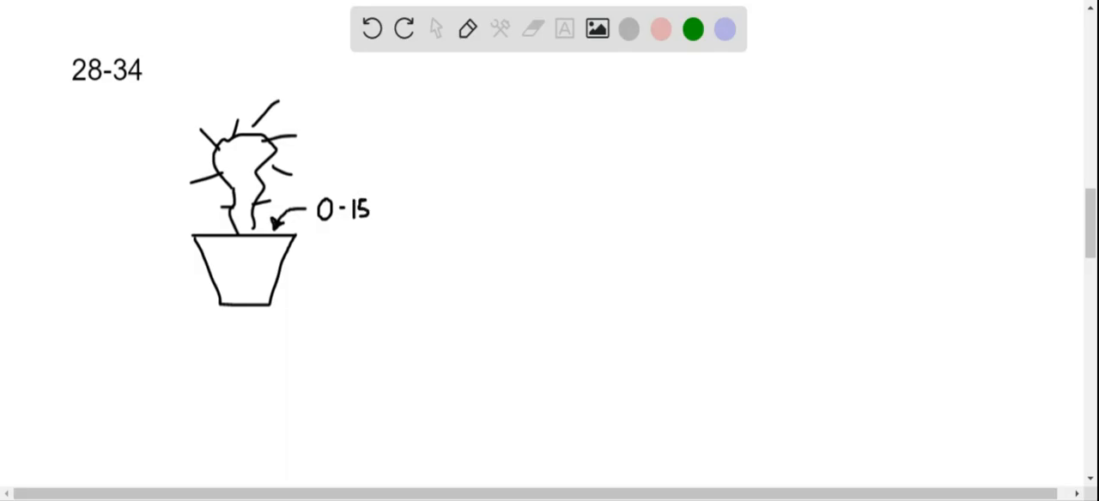
{"action": "left_click_drag", "start_coordinate": [323, 234], "coordinate": [374, 234]}
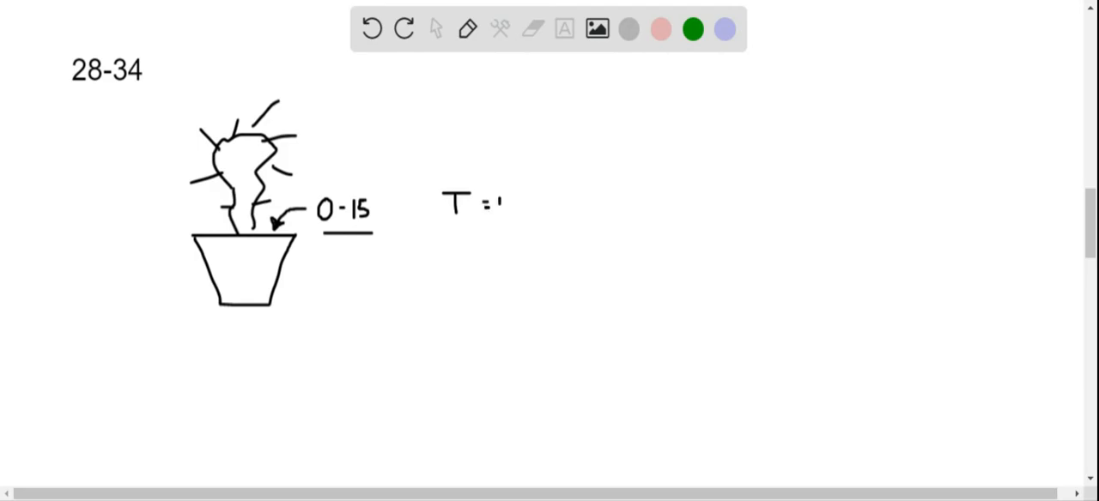
Step: Write the half-life value 122 s after T = beside the 0-15 label
{"action": "type", "text": "122"}
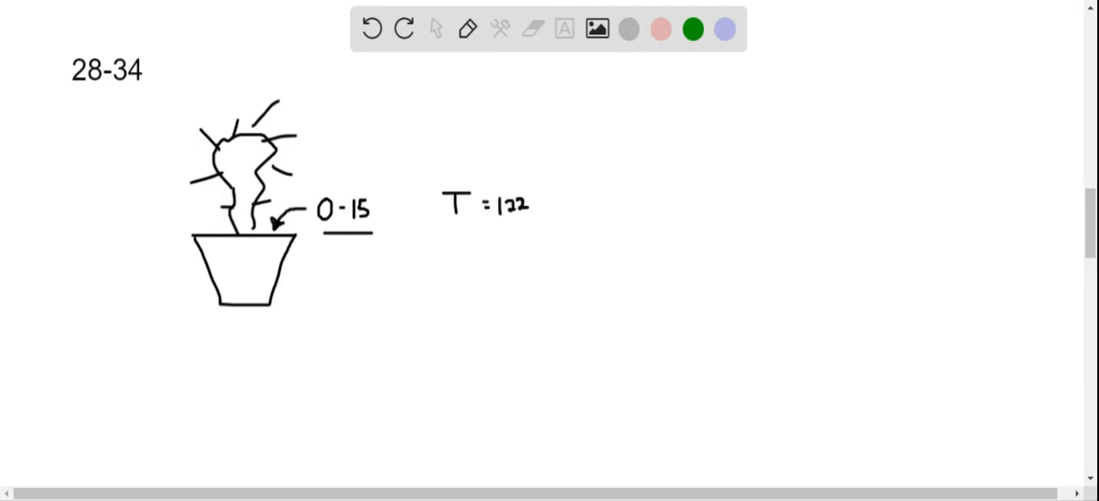
{"action": "type", "text": "5"}
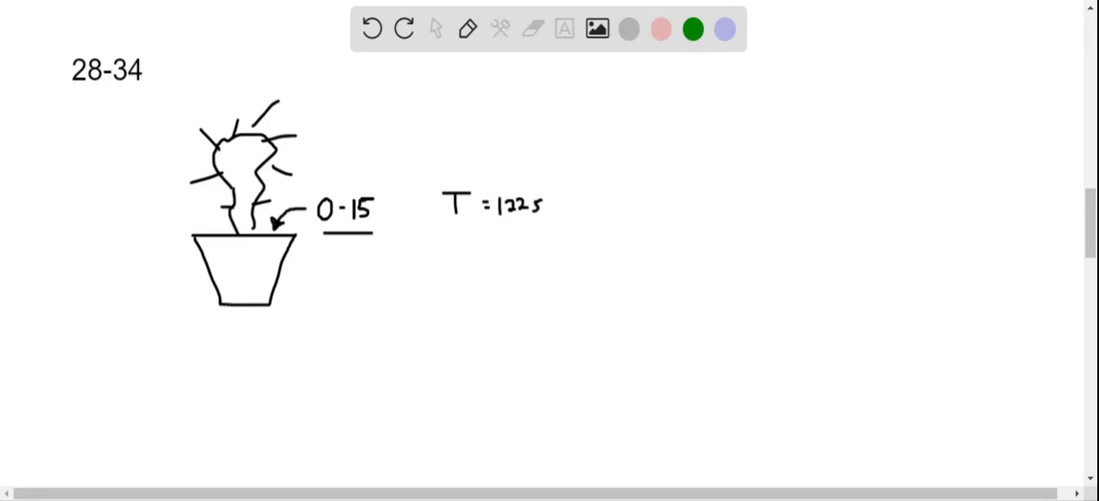
Step: Sketch wavy air pockets above the plant with an arrow down-left toward an emitted 0-15 label
{"action": "left_click_drag", "start_coordinate": [158, 112], "coordinate": [154, 171]}
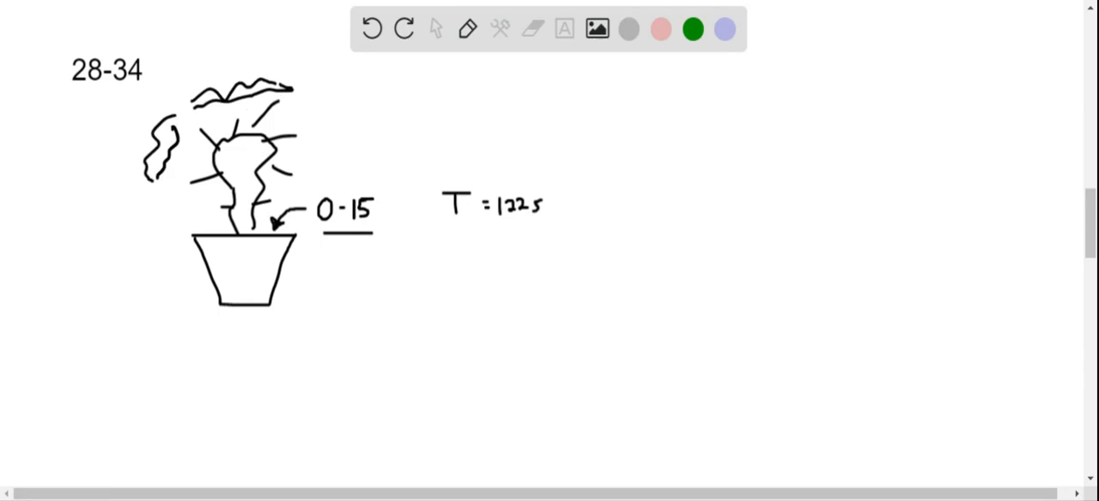
{"action": "left_click_drag", "start_coordinate": [155, 163], "coordinate": [107, 227]}
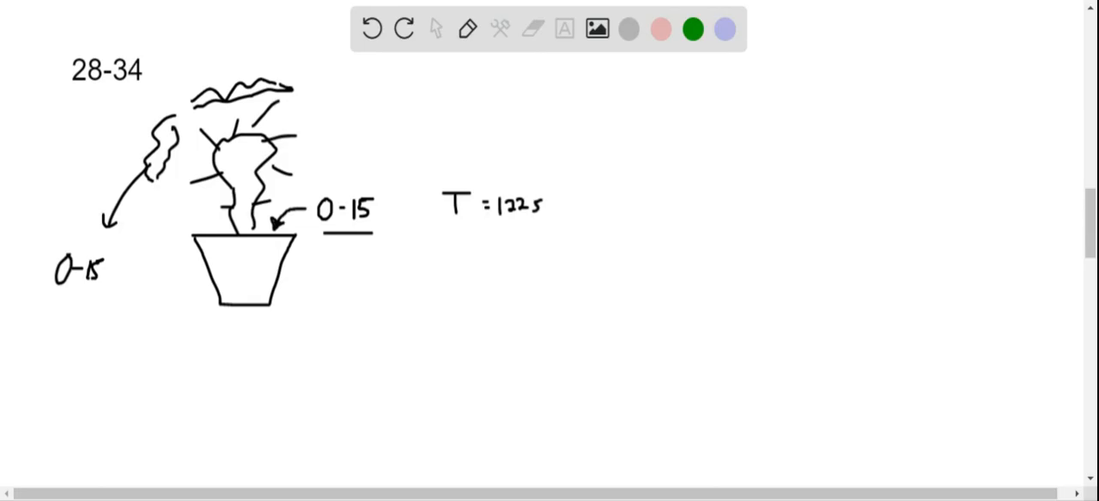
Step: Underline the emitted 0-15 label at the lower left
{"action": "left_click_drag", "start_coordinate": [51, 295], "coordinate": [103, 296]}
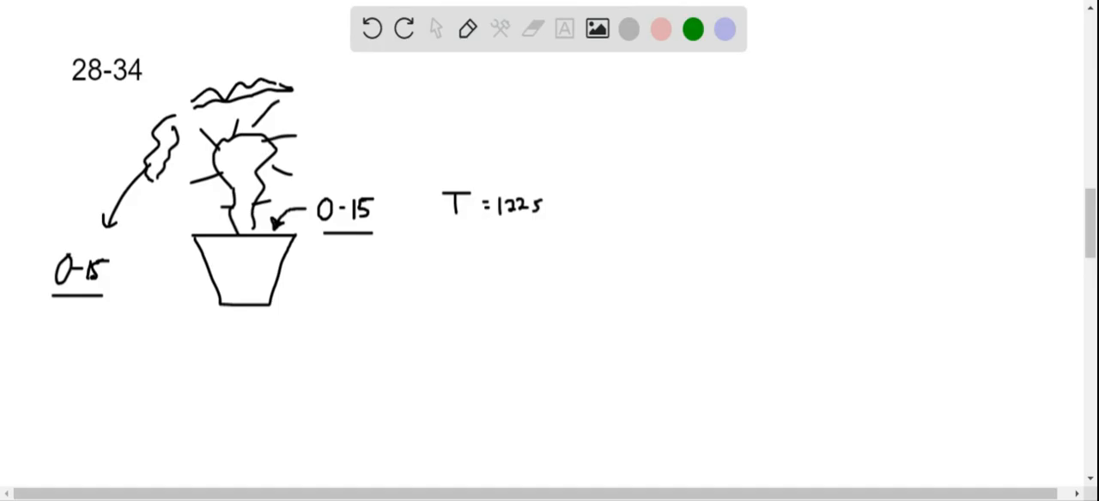
{"action": "mouse_move", "coordinate": [127, 33]}
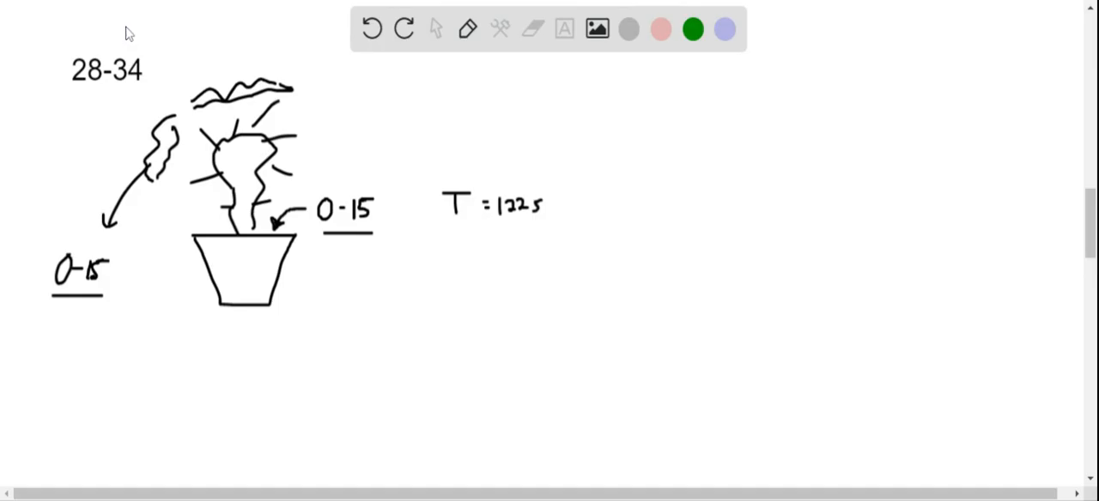